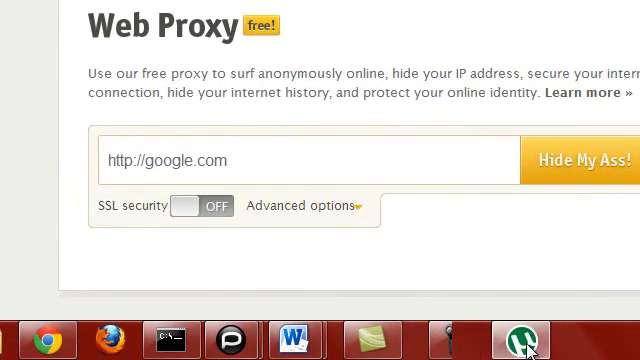
Filter the HideMyAss proxy list to fast, highly anonymous proxies and view the results.
{"action": "left_click", "coordinate": [516, 338]}
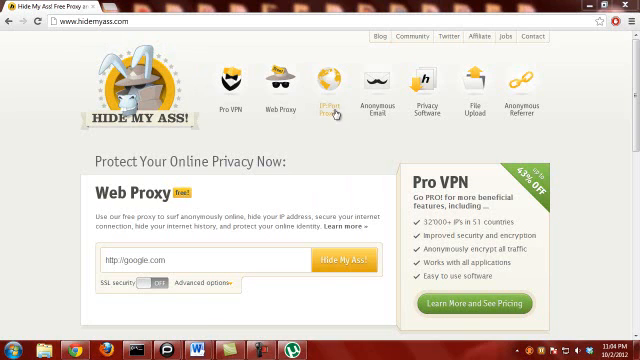
{"action": "mouse_move", "coordinate": [330, 162]}
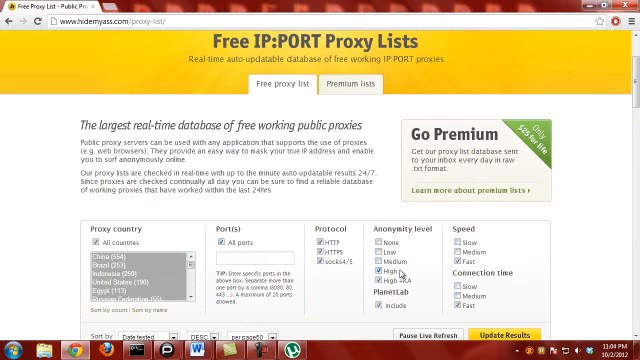
{"action": "scroll", "scroll_direction": "down", "scroll_amount": 3}
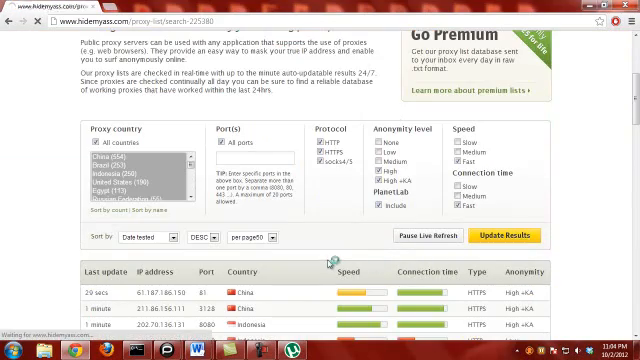
Scroll to the proxy results table of IPs, ports and countries, then bring up uTorrent.
{"action": "scroll", "scroll_direction": "down", "scroll_amount": 3}
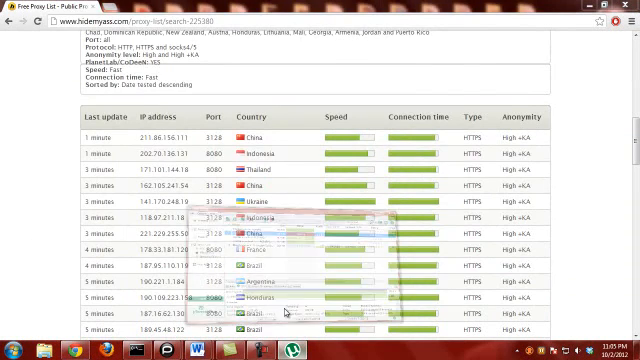
{"action": "left_click", "coordinate": [274, 339]}
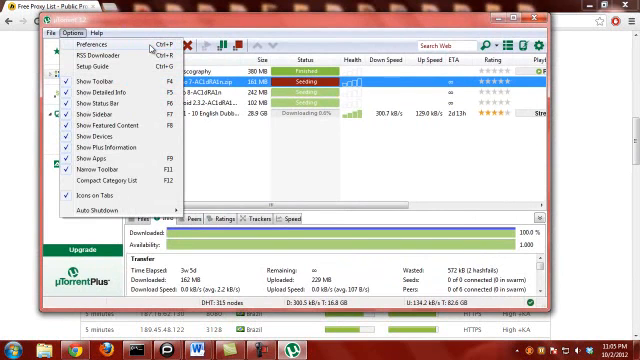
Open uTorrent Preferences to the Connection page showing the current HTTPS proxy.
{"action": "left_click", "coordinate": [70, 46]}
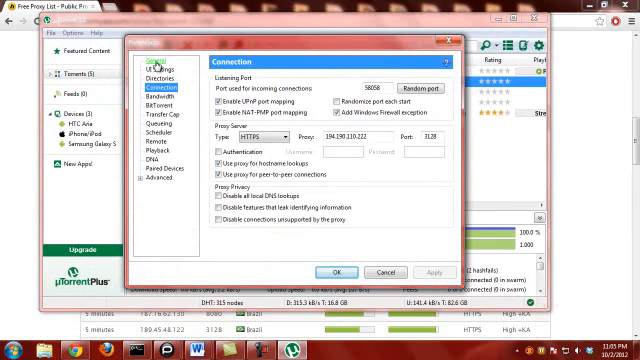
{"action": "left_click", "coordinate": [152, 60]}
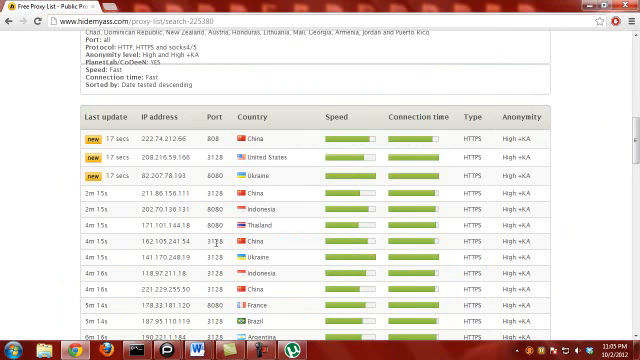
Scroll the refreshed proxy list to pick an HTTPS proxy IP and port.
{"action": "scroll", "scroll_direction": "down", "scroll_amount": 3}
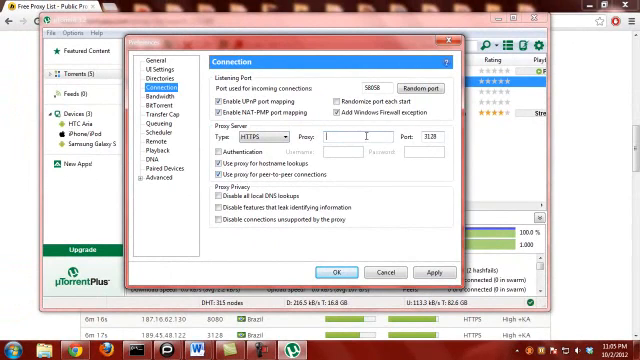
Enter 141.170.248.19 as the uTorrent proxy server address.
{"action": "type", "text": "141.170.248.19"}
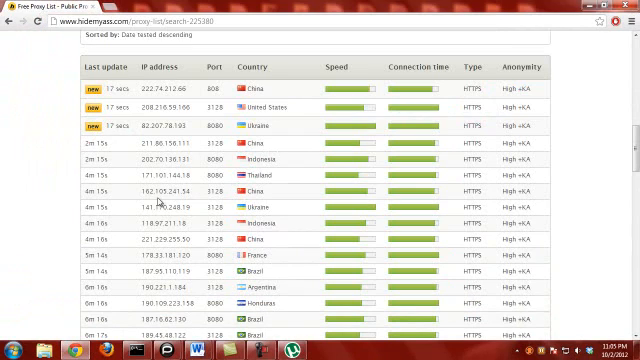
Confirm the uTorrent proxy settings with OK, closing Preferences.
{"action": "scroll", "scroll_direction": "down", "scroll_amount": 3}
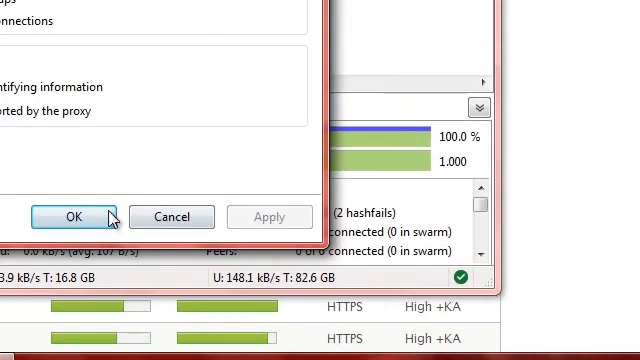
{"action": "left_click", "coordinate": [71, 216]}
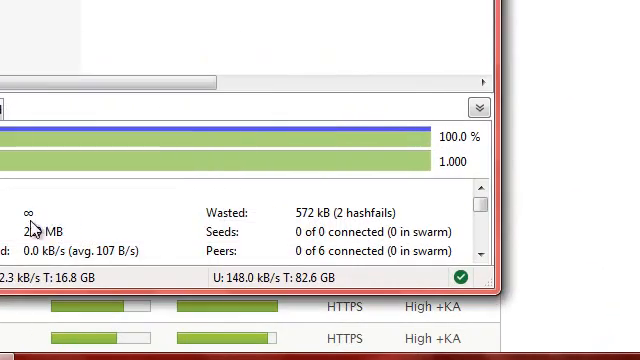